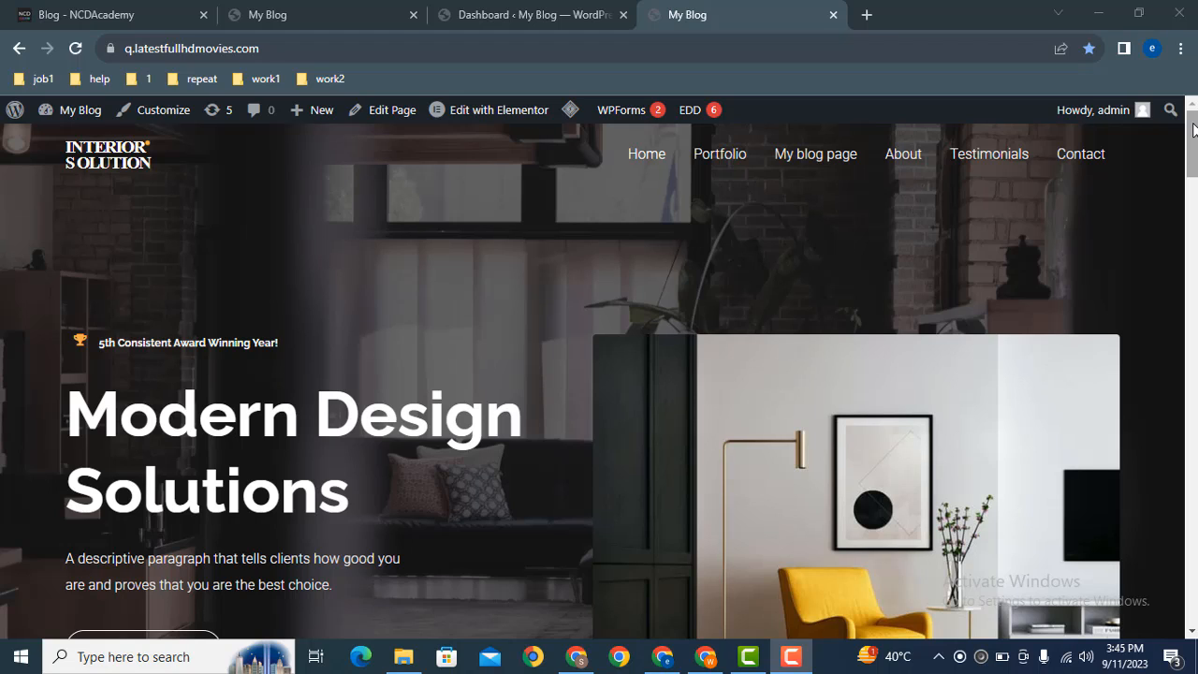
pyautogui.moveTo(1157, 224)
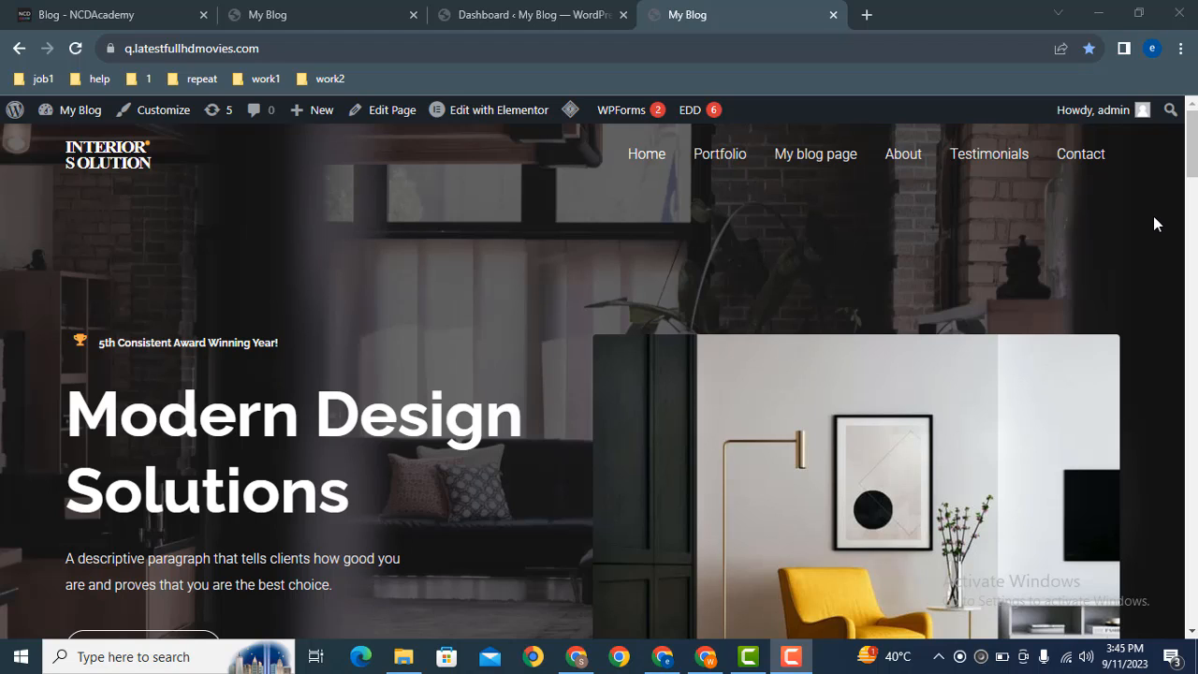
pyautogui.moveTo(656, 311)
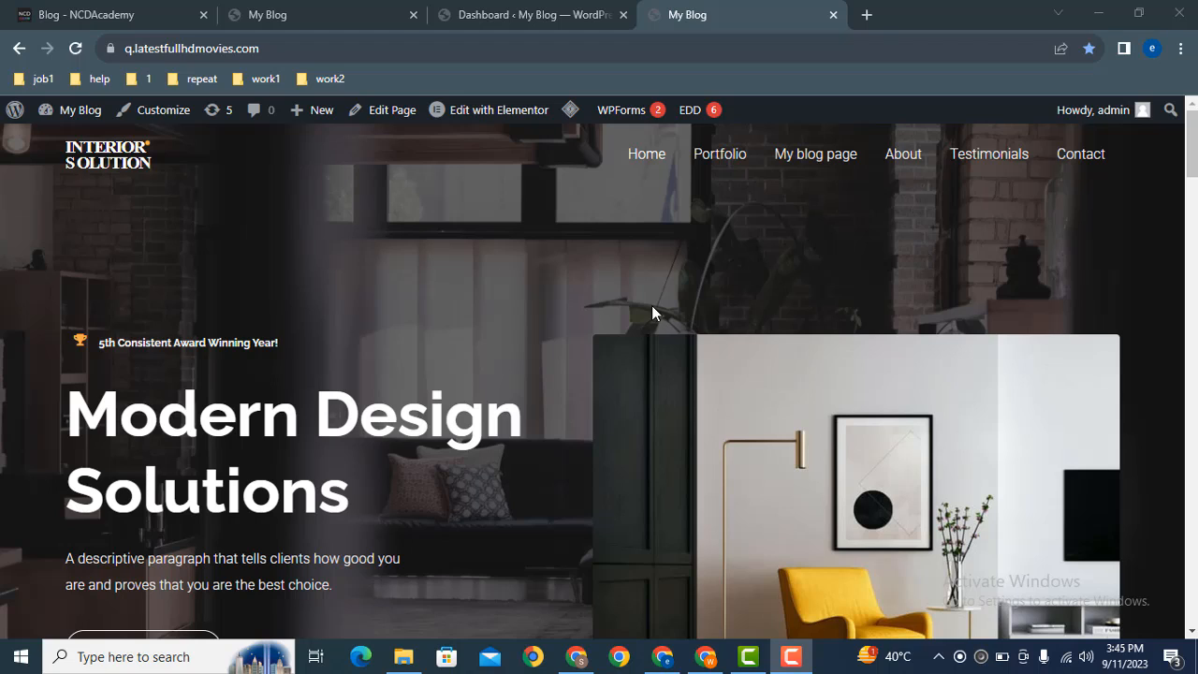
pyautogui.moveTo(575, 336)
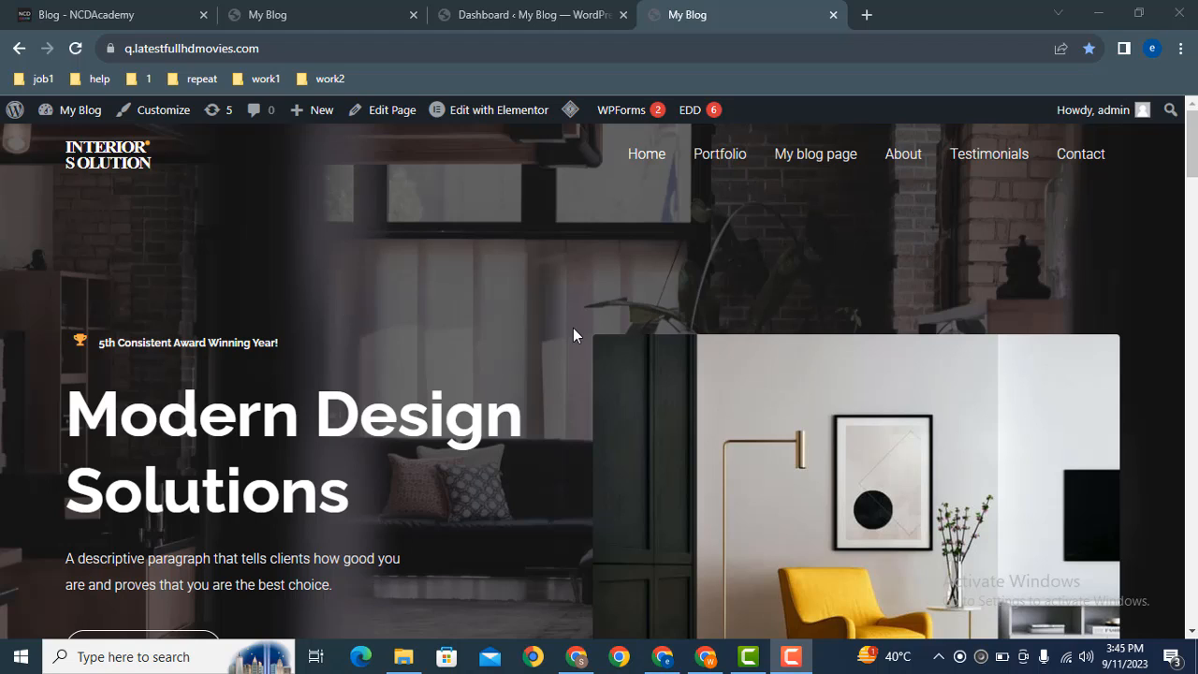
pyautogui.moveTo(600, 183)
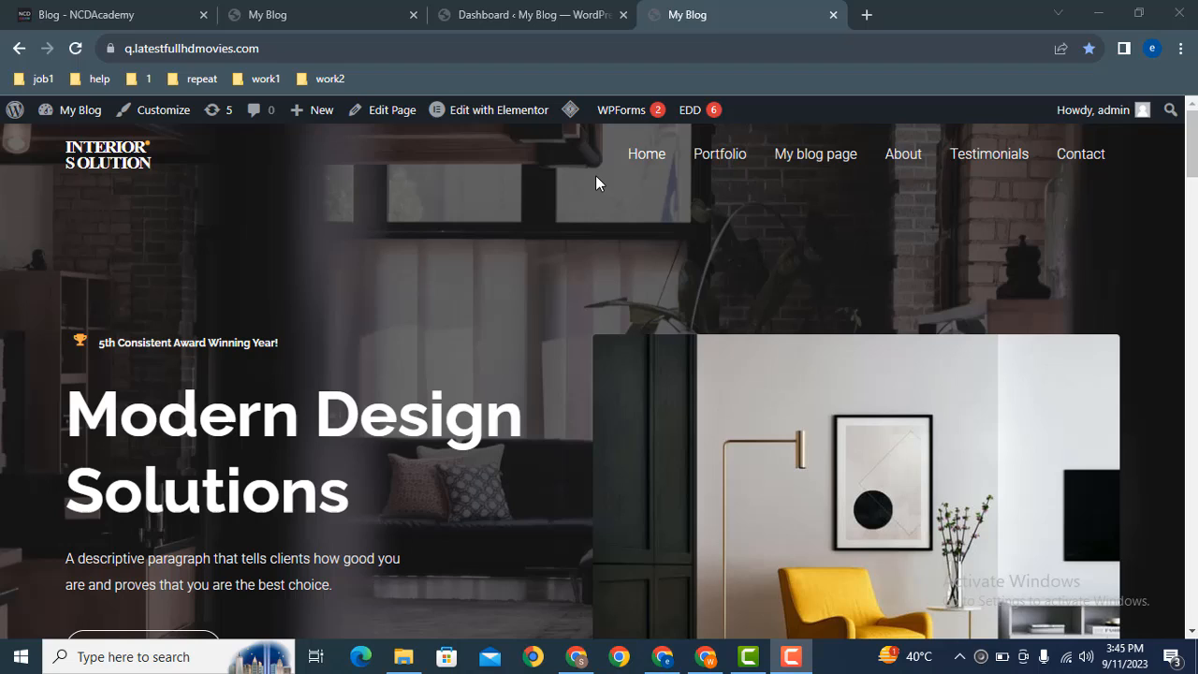
pyautogui.moveTo(633, 180)
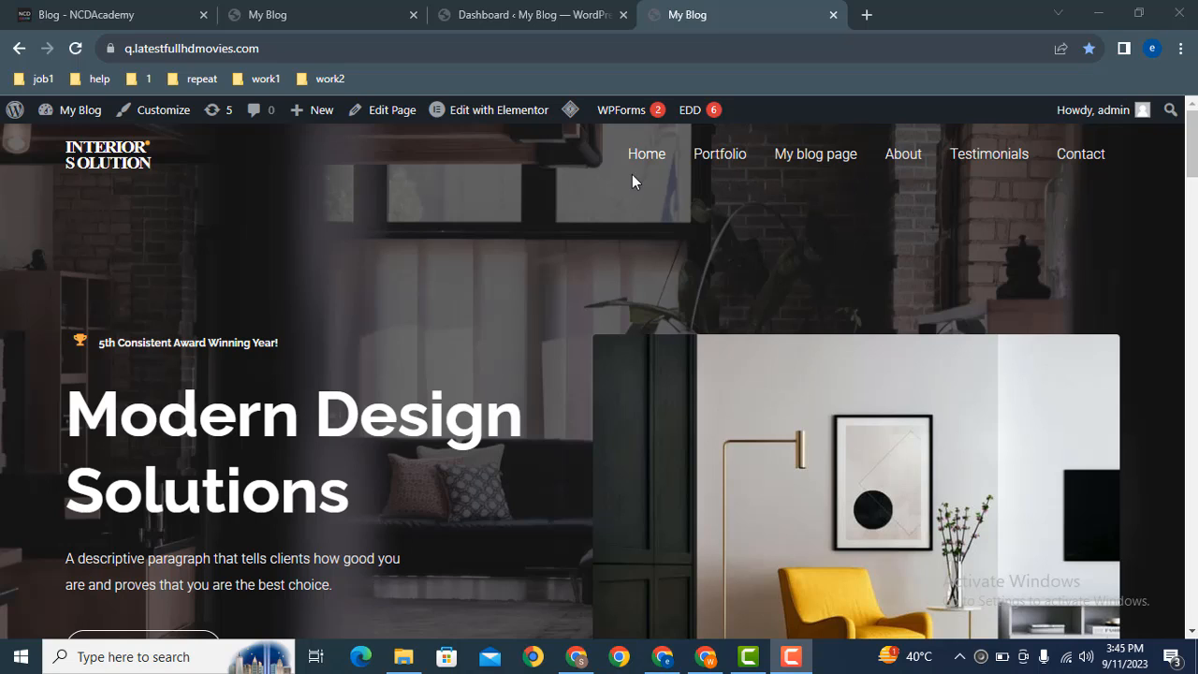
pyautogui.moveTo(735, 240)
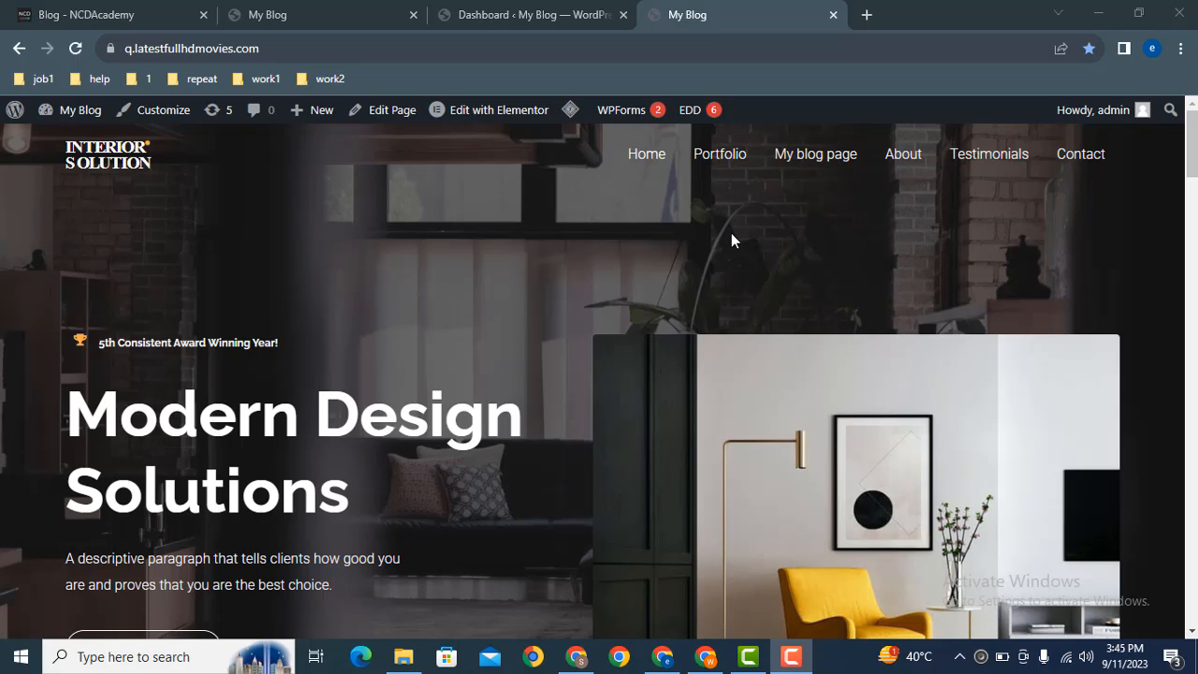
# - Assign the Secondary Menu to the Secondary Menu display location from the Menus page and save it
pyautogui.click(67, 108)
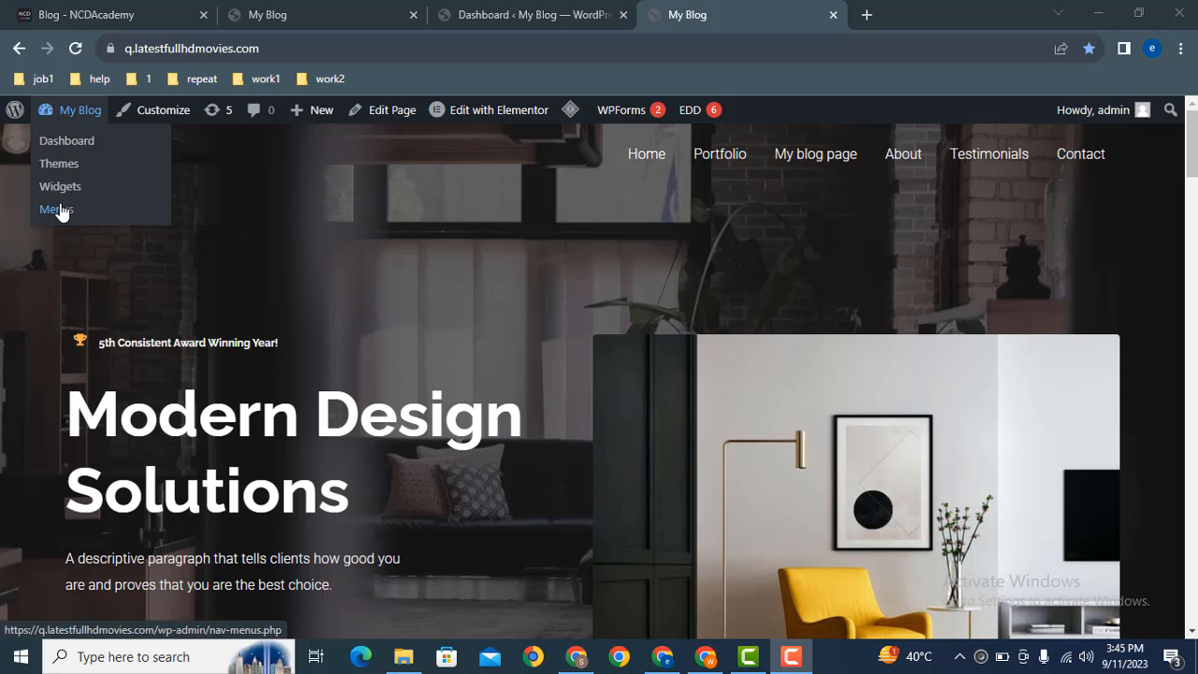
pyautogui.click(56, 210)
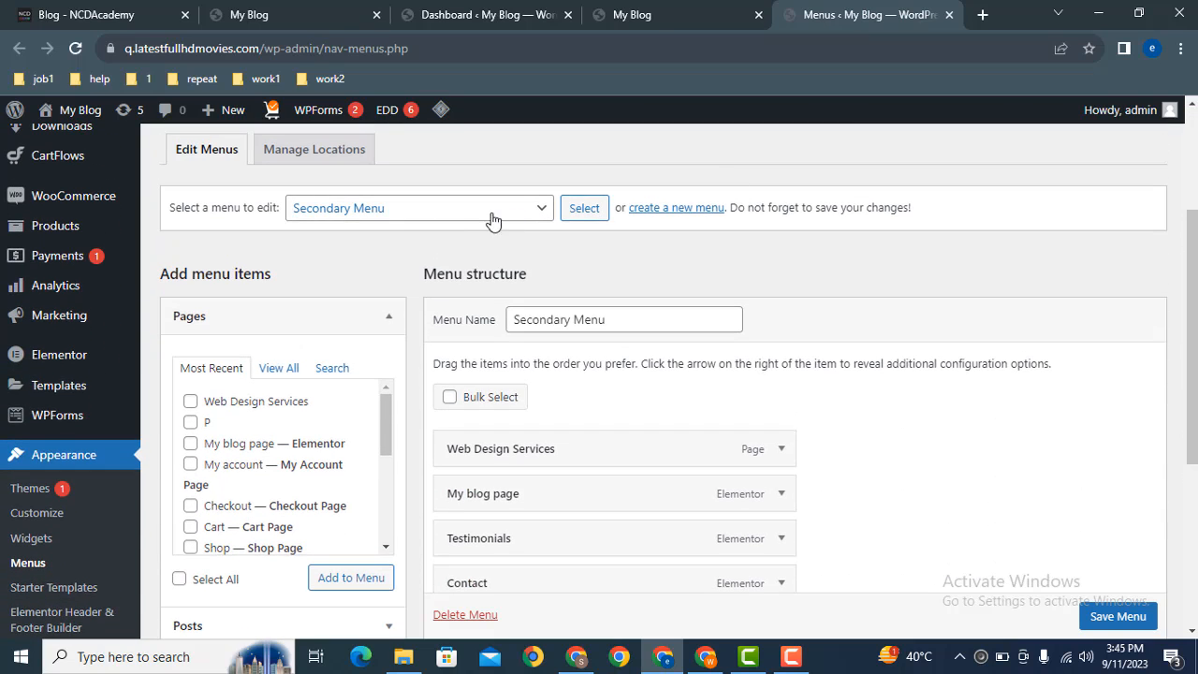
pyautogui.scroll(-3)
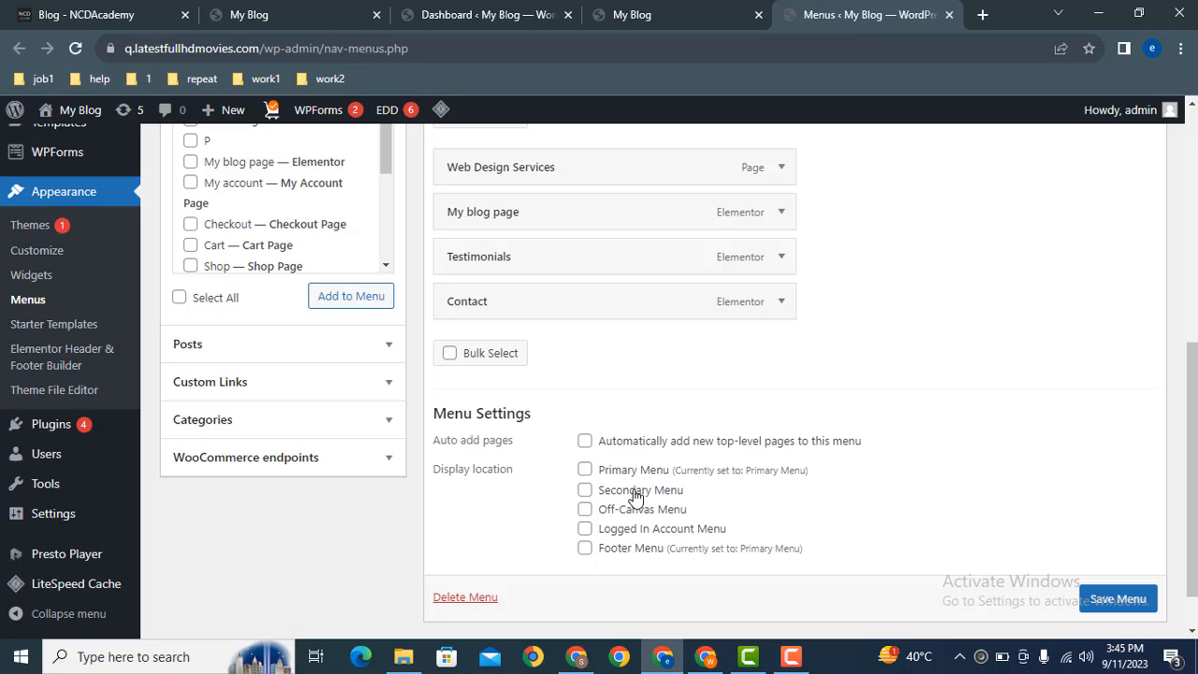
pyautogui.click(585, 491)
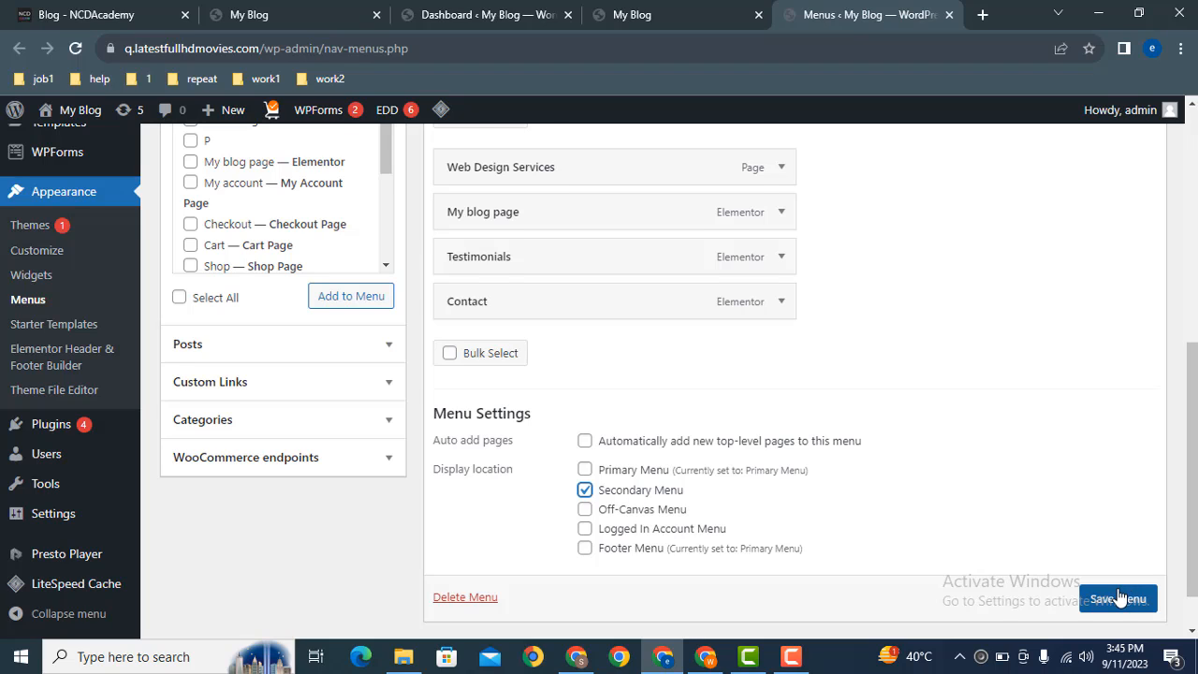
pyautogui.click(1118, 599)
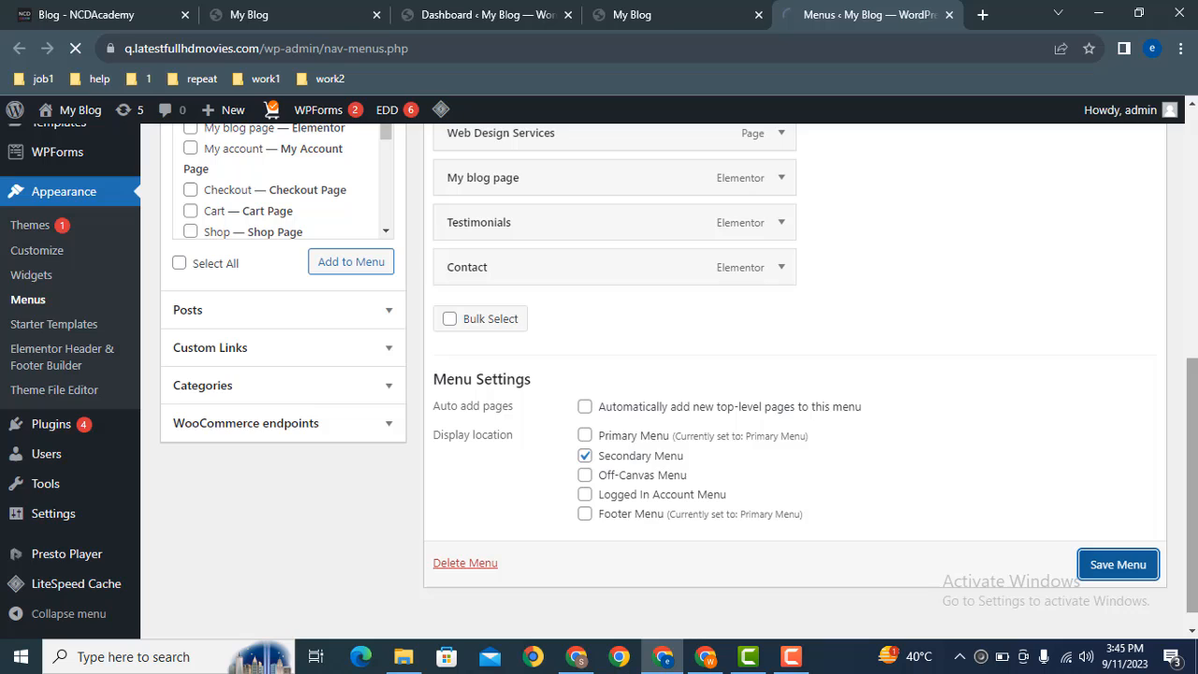
pyautogui.click(1116, 564)
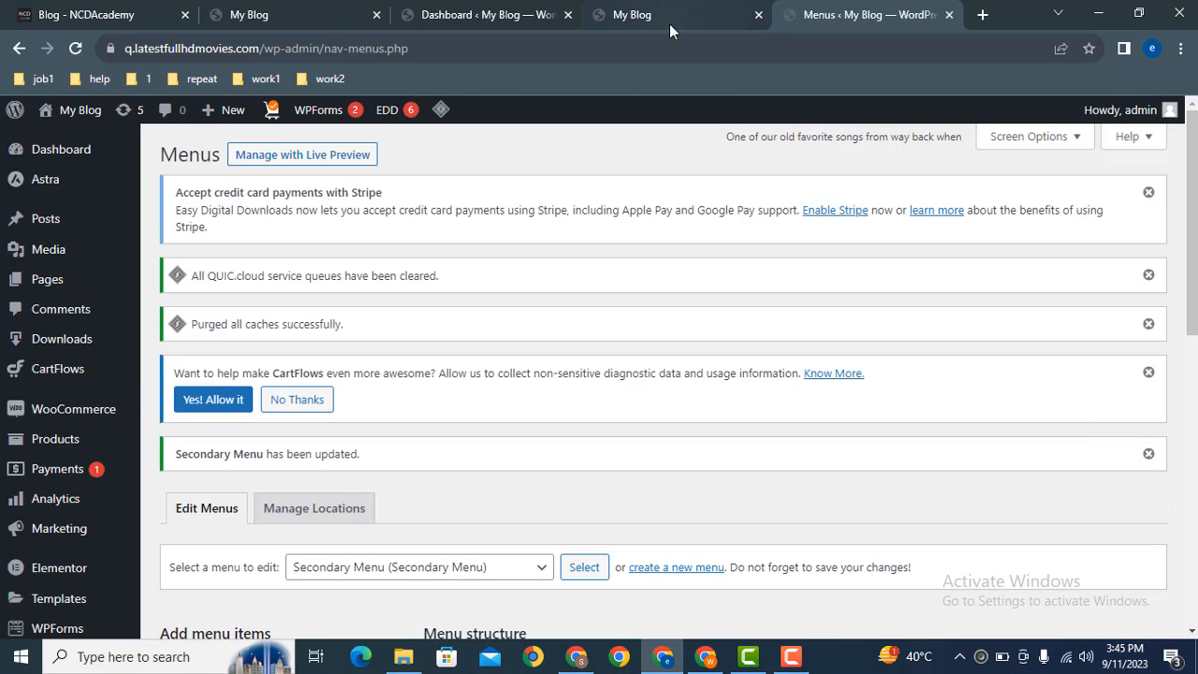
# - Return to the live My Blog homepage with its Home, Portfolio, About and Contact header links
pyautogui.click(637, 15)
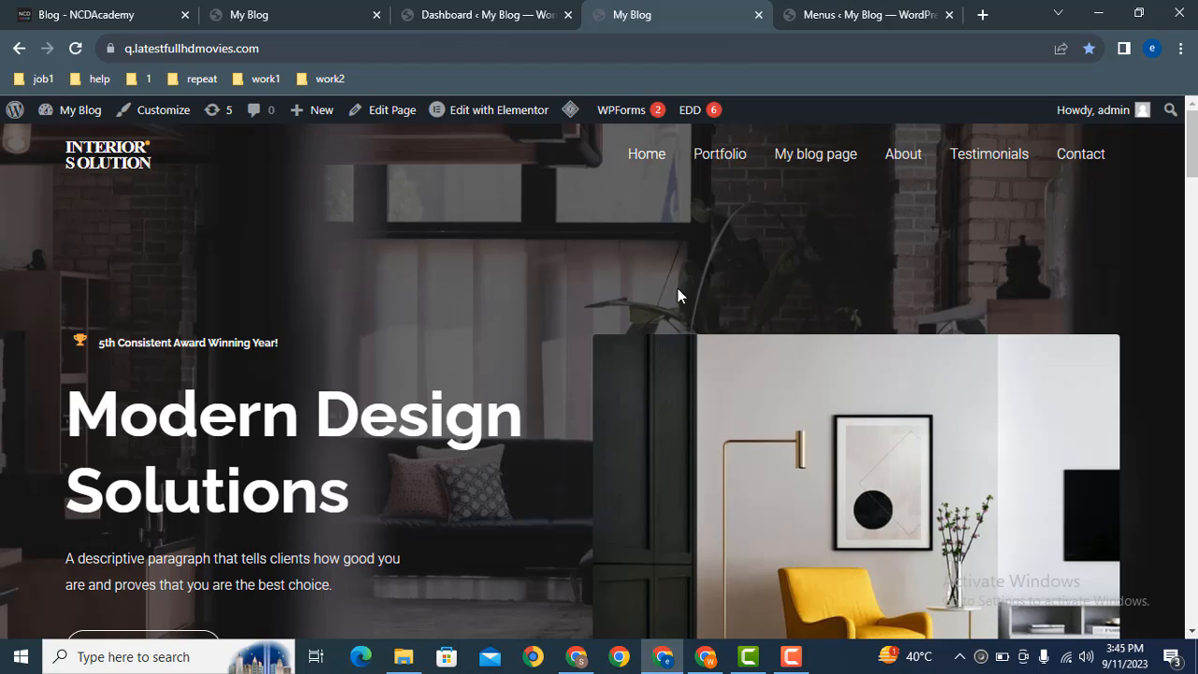
pyautogui.moveTo(408, 184)
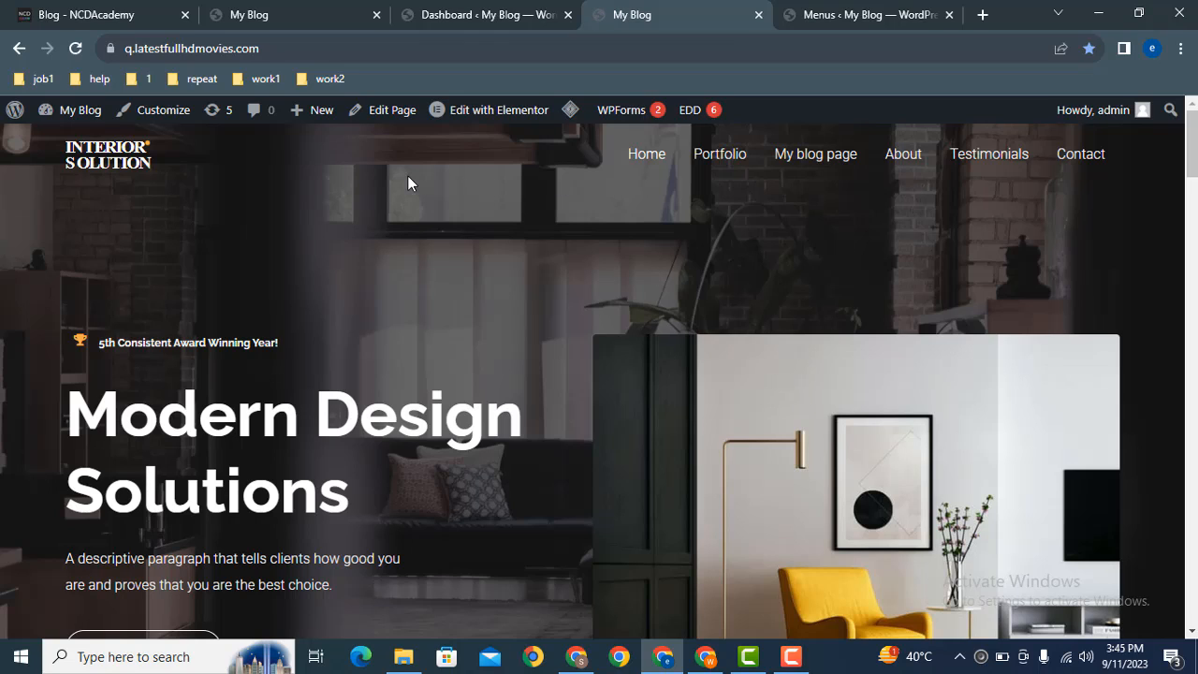
pyautogui.moveTo(79, 108)
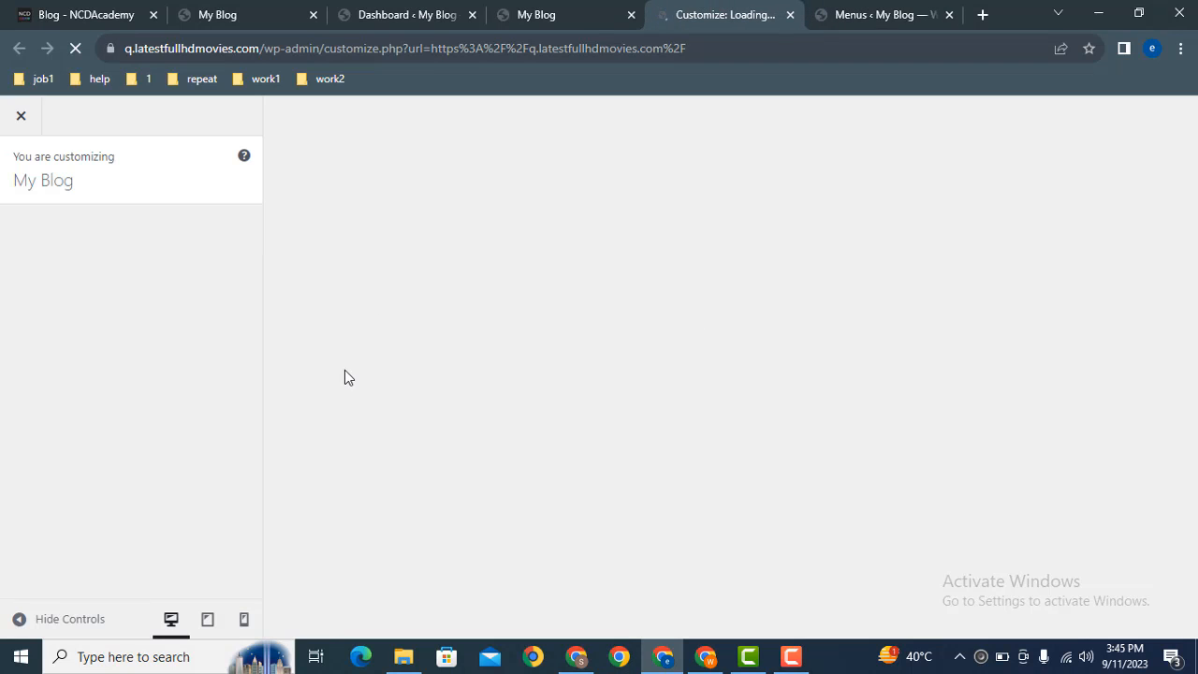
pyautogui.moveTo(337, 350)
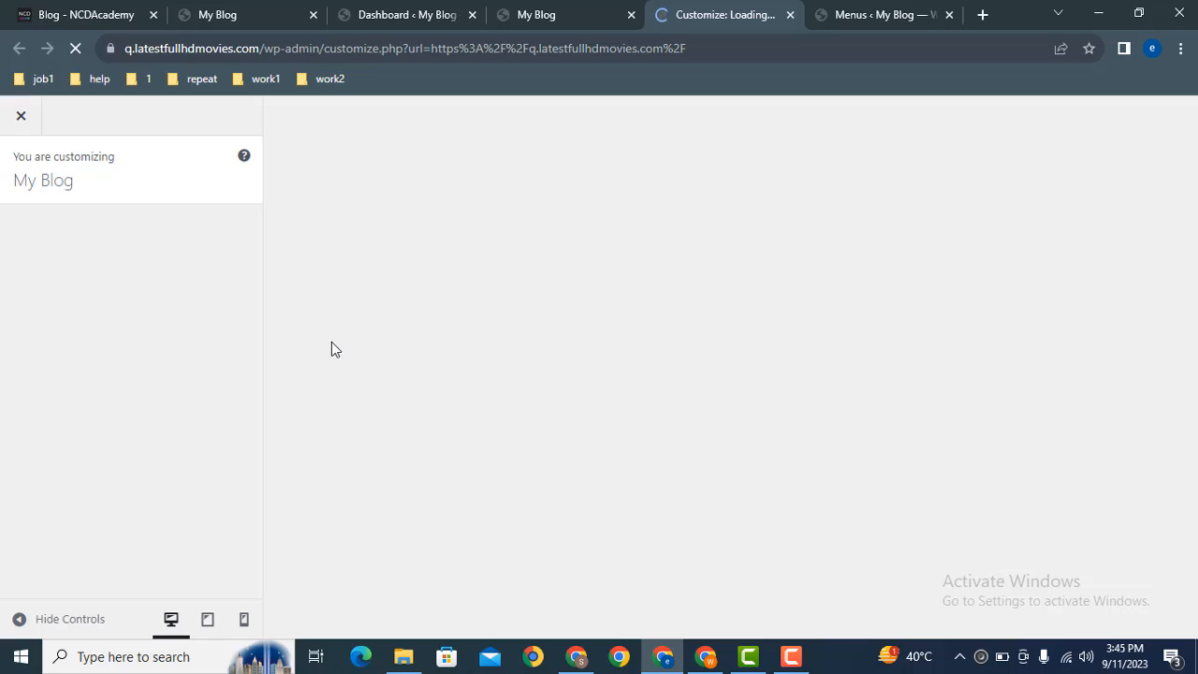
pyautogui.moveTo(307, 341)
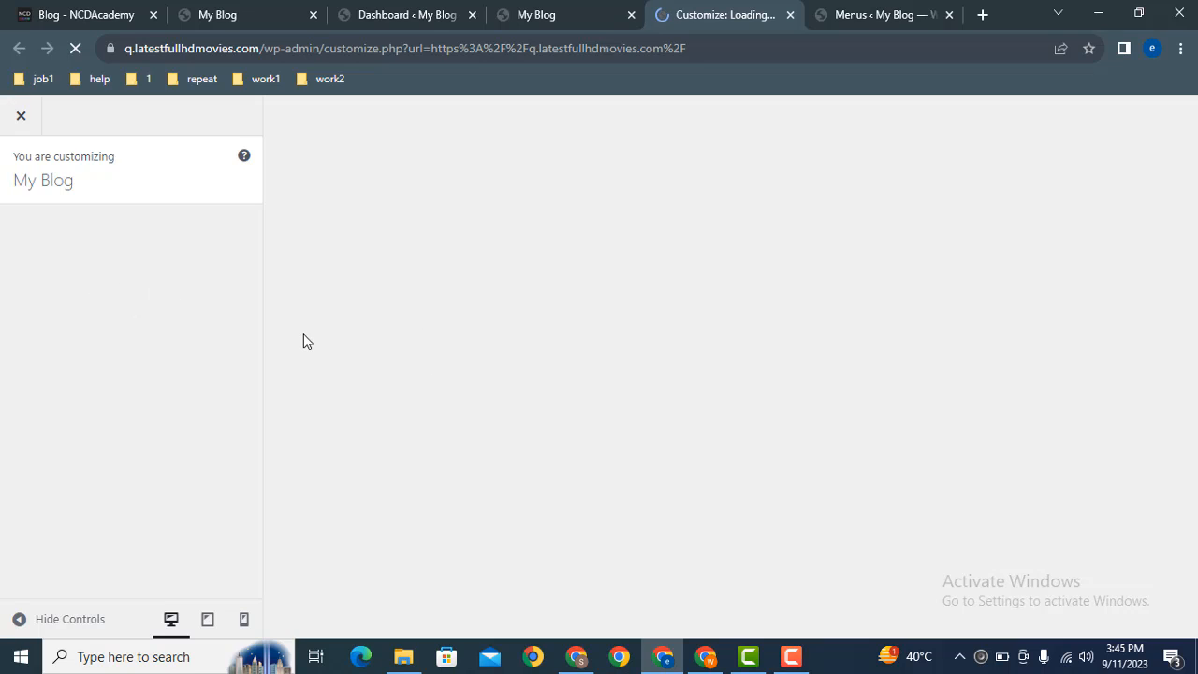
pyautogui.moveTo(251, 337)
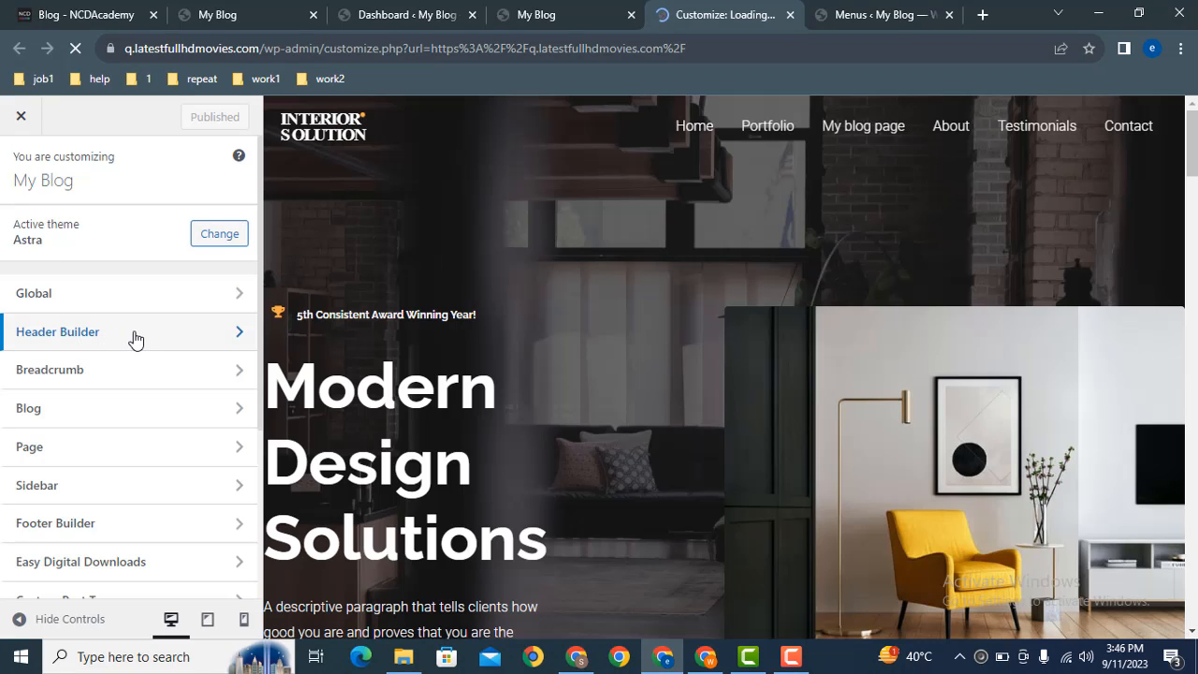
# - Place the Secondary Menu element in the Header Builder's top row middle column and publish
pyautogui.click(56, 331)
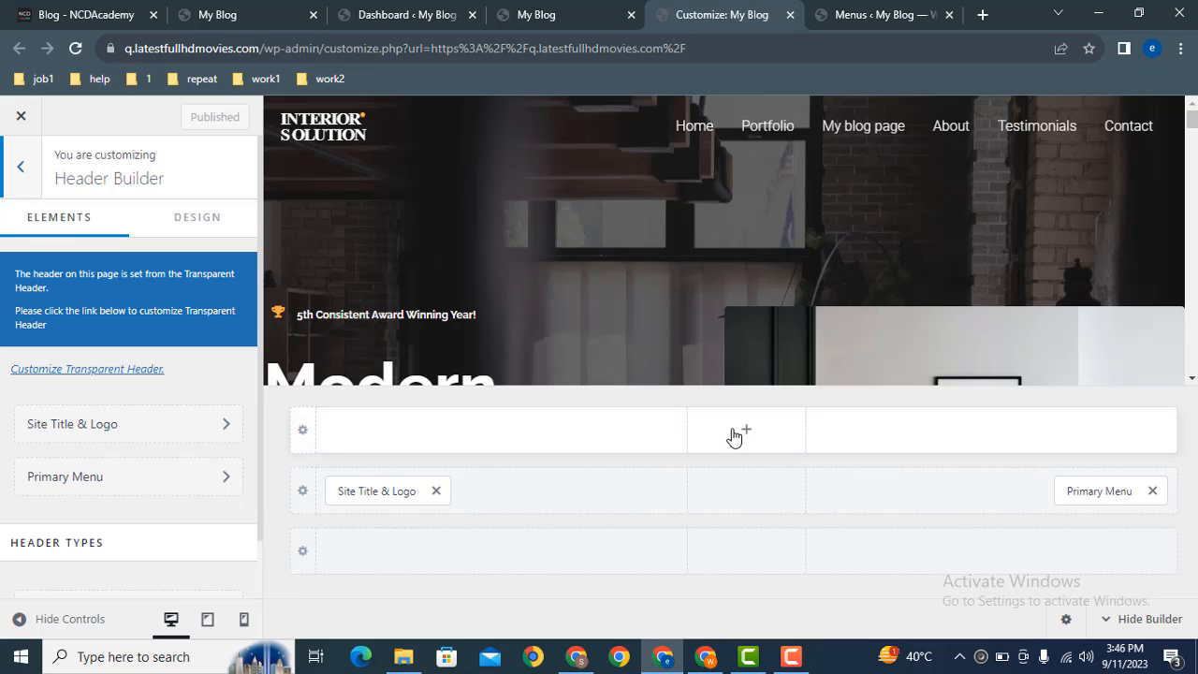
pyautogui.click(738, 431)
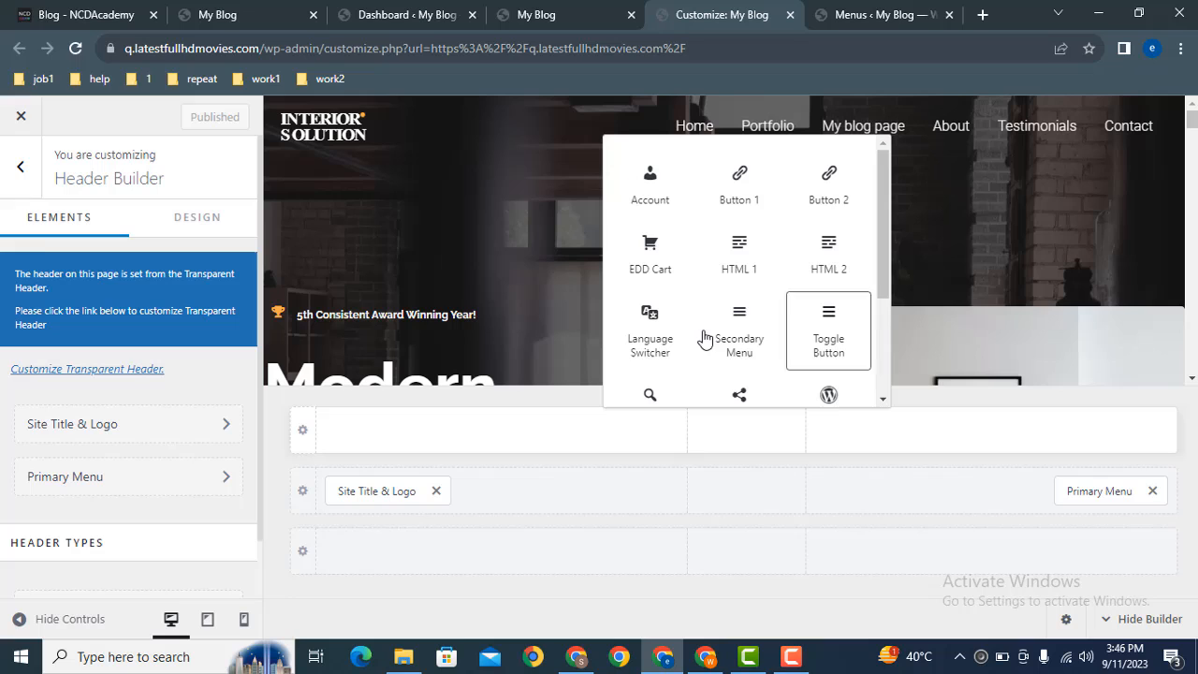
pyautogui.click(737, 328)
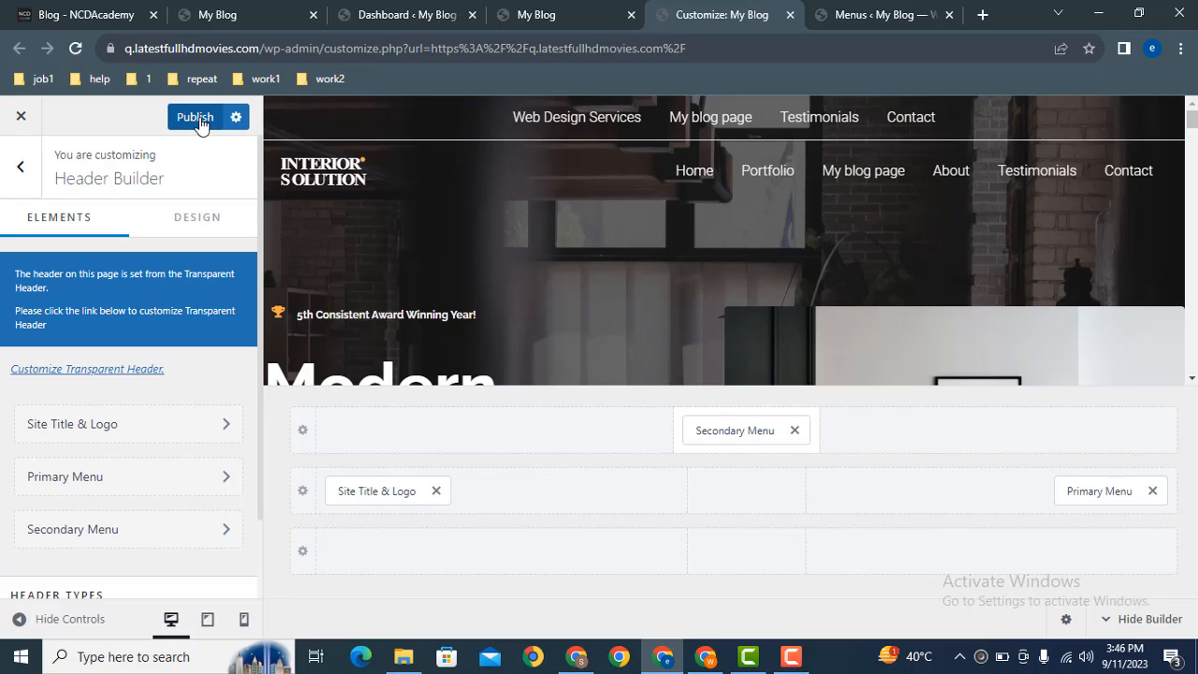
pyautogui.click(194, 116)
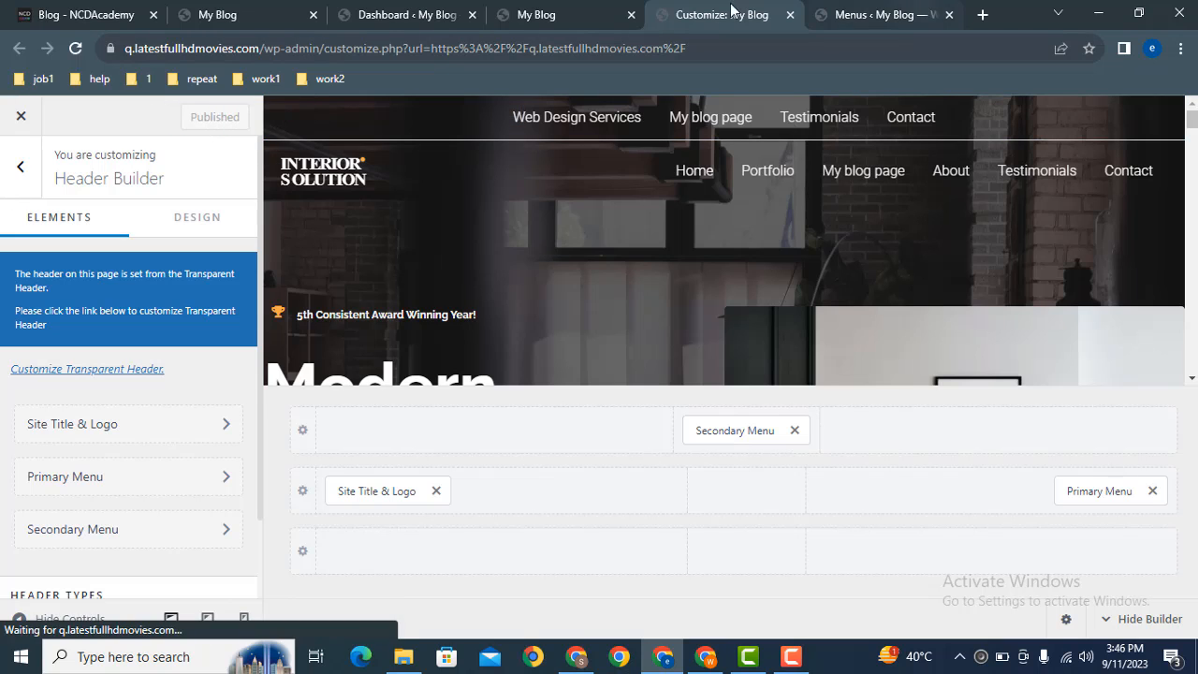
# - Check the live homepage now showing Web Design Services, My blog page, Testimonials and Contact above the main navigation
pyautogui.click(566, 15)
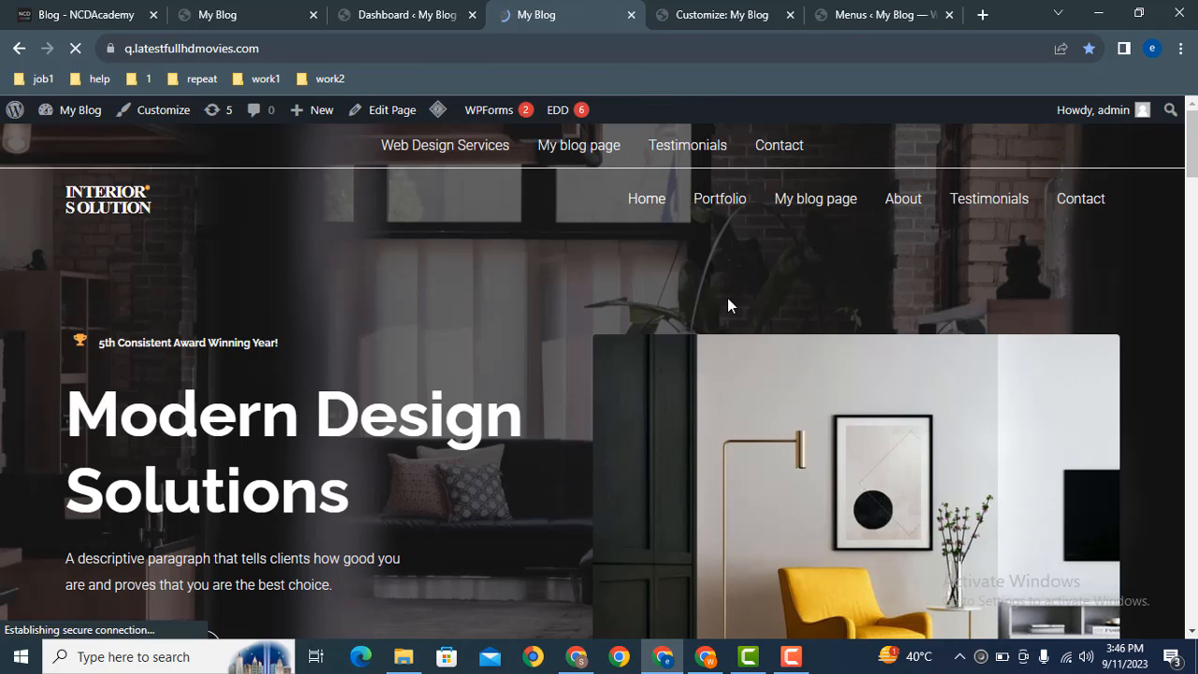
pyautogui.moveTo(553, 165)
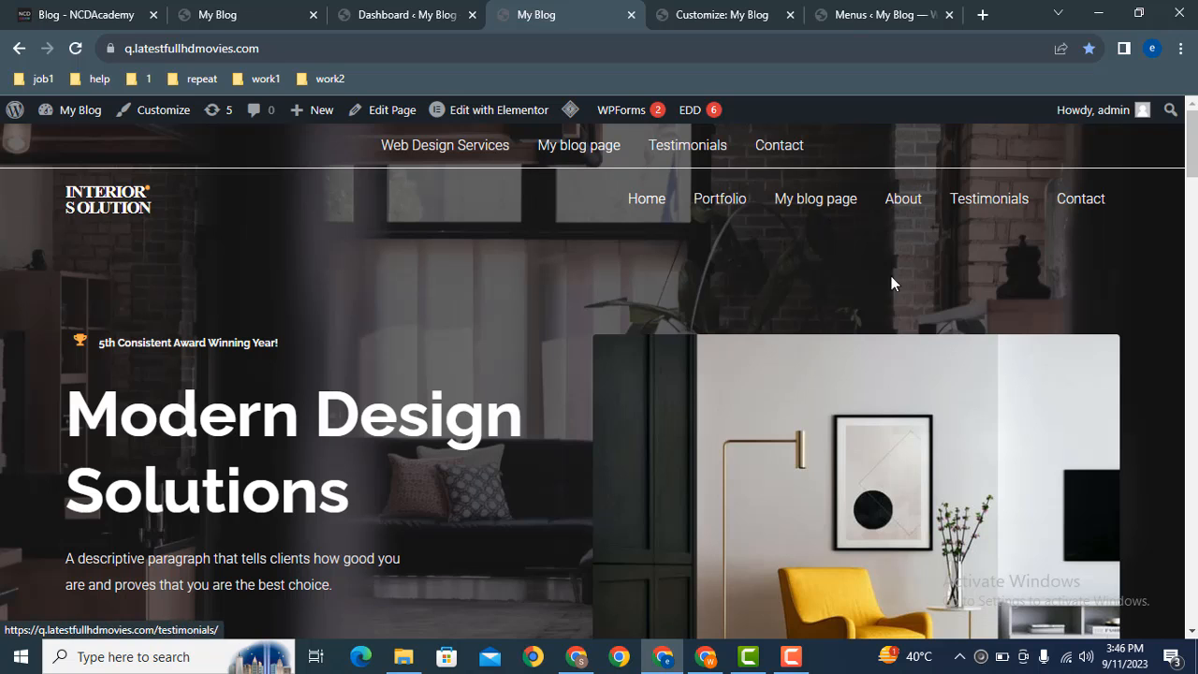
pyautogui.scroll(-3)
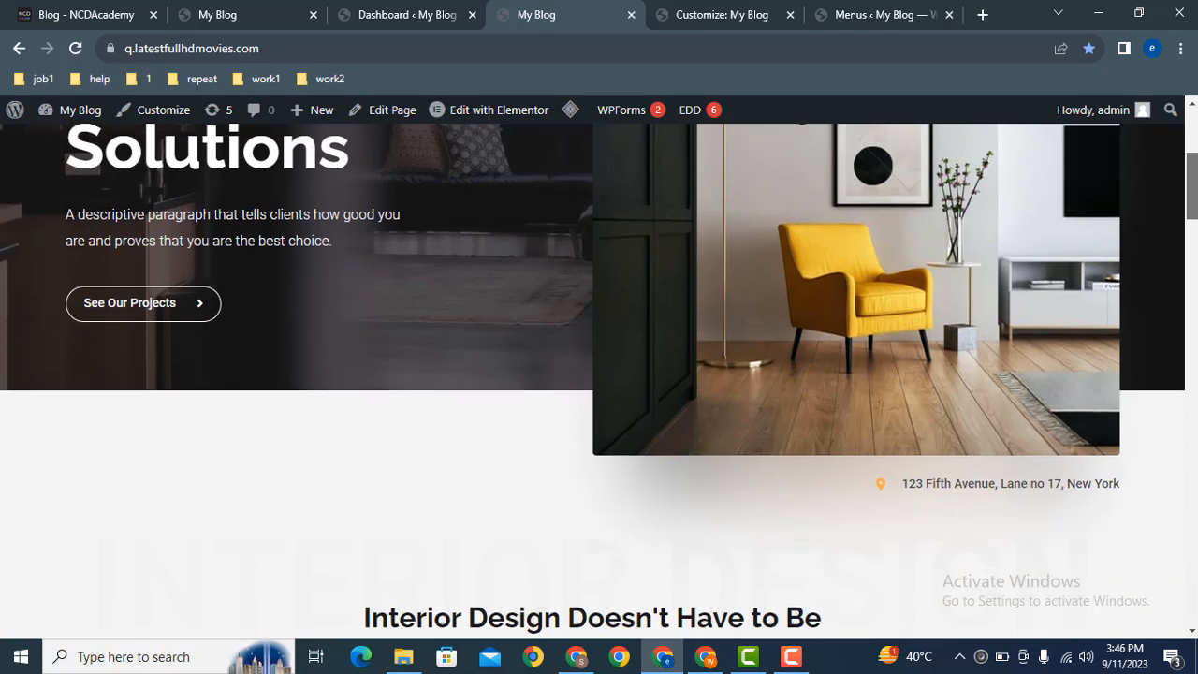
pyautogui.scroll(3)
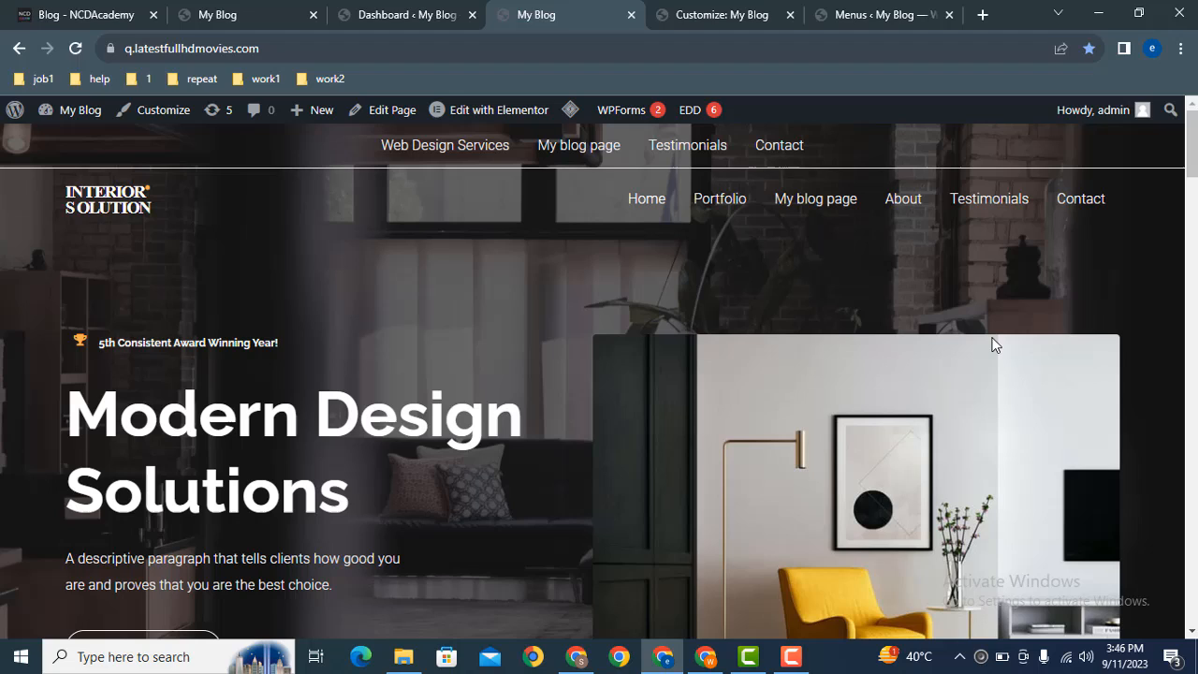